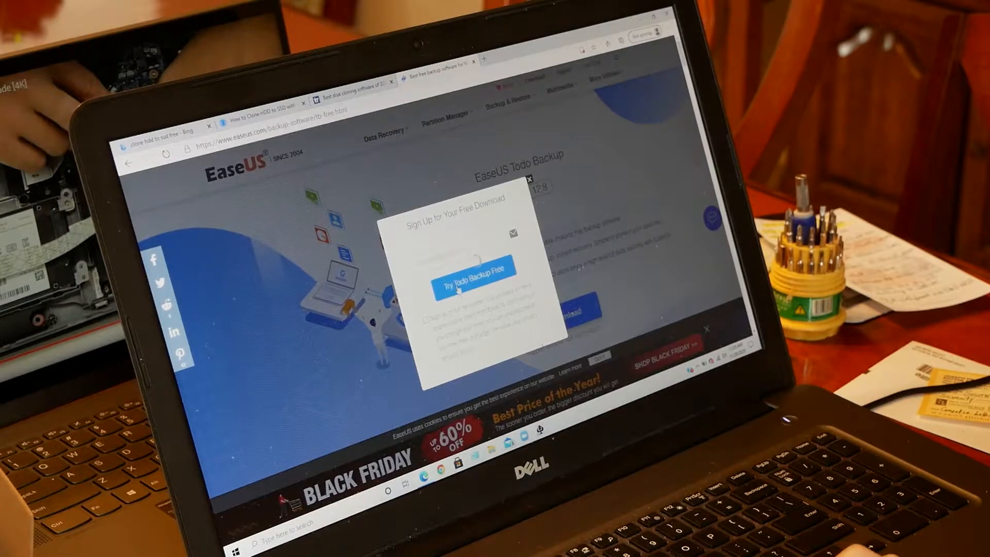
# Download the EaseUS Todo Backup Free installer from the EaseUS sign-up popup in Edge
pyautogui.click(474, 282)
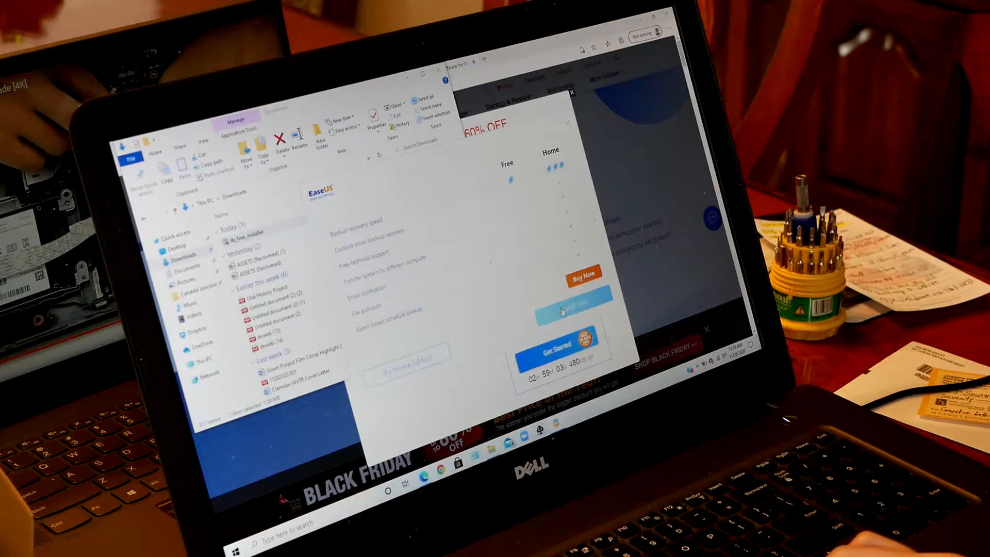
# Install EaseUS Todo Backup Free 12.0, choosing the free trial instead of Buy Now
pyautogui.click(561, 301)
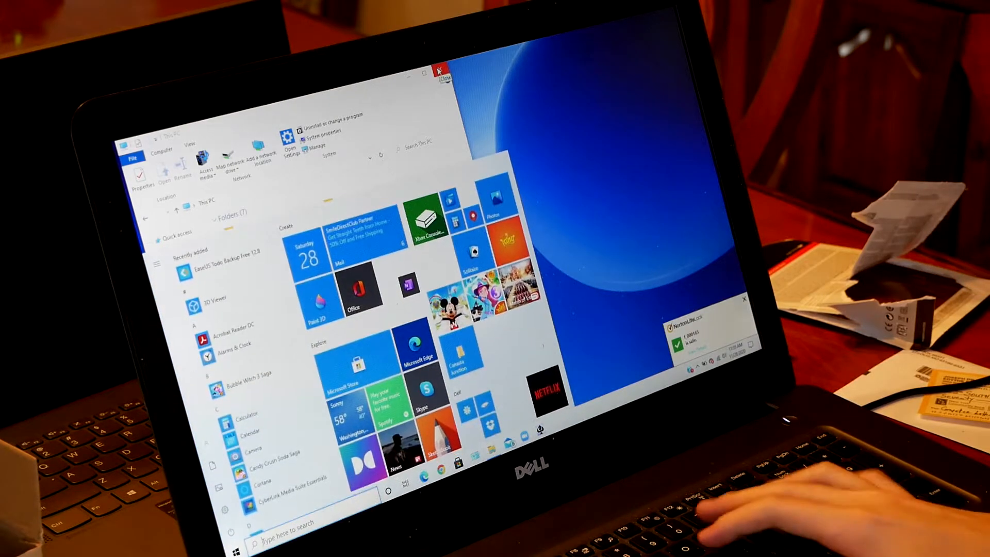
# Initialize the new 223 GB Disk 1 as GPT, then bring up EaseUS Todo Backup
pyautogui.write('partition')
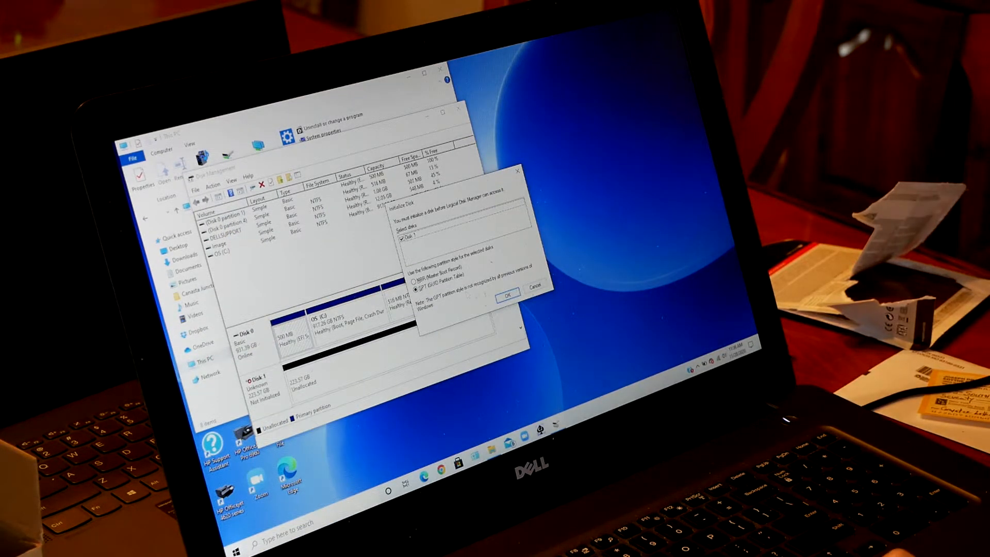
pyautogui.click(506, 293)
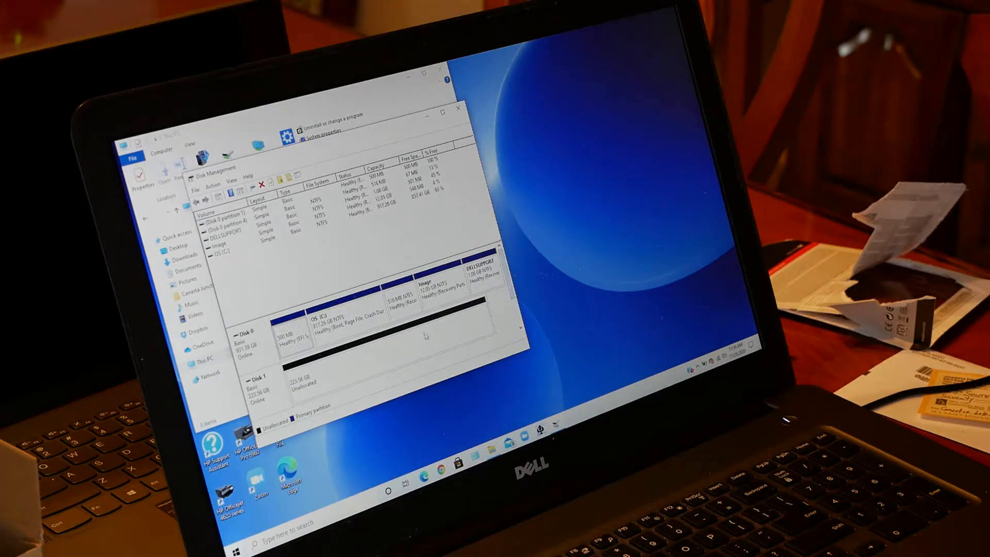
pyautogui.click(242, 545)
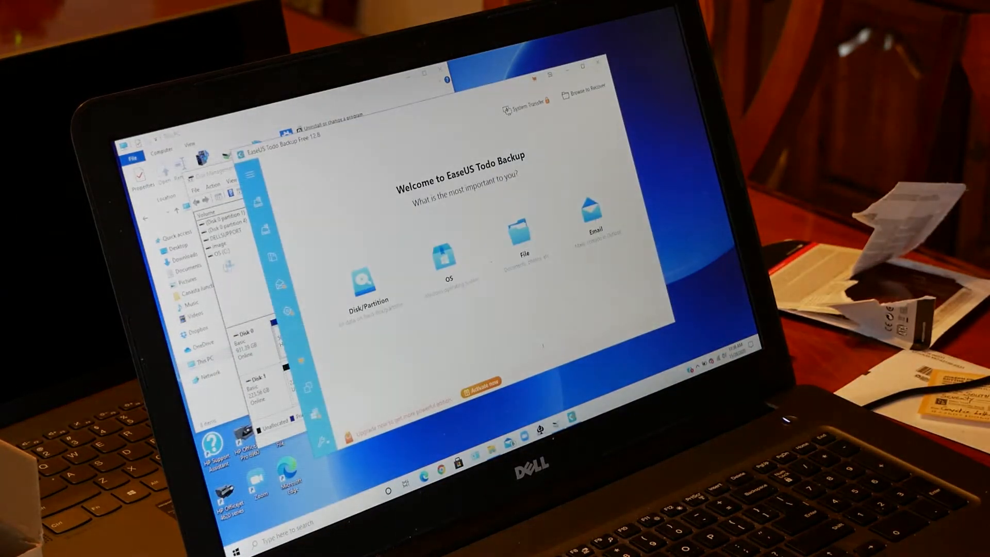
# Start a disk clone with Hard disk 0 as source and Disk 1 as target
pyautogui.click(365, 278)
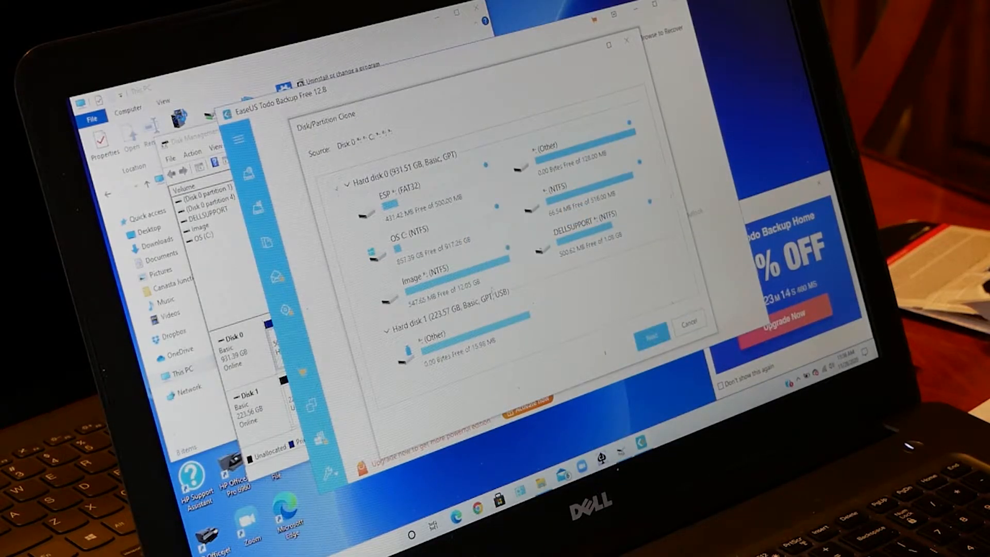
pyautogui.click(653, 334)
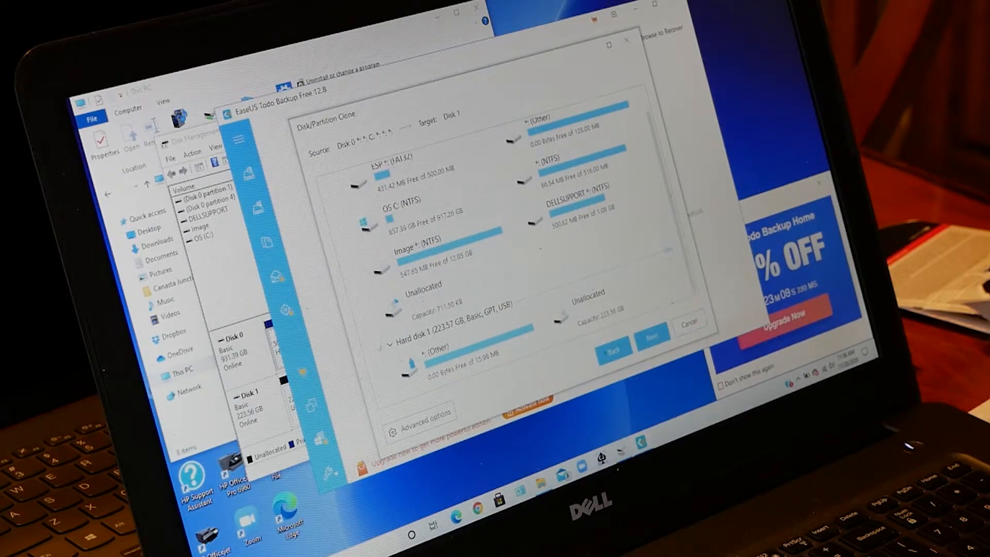
pyautogui.click(652, 337)
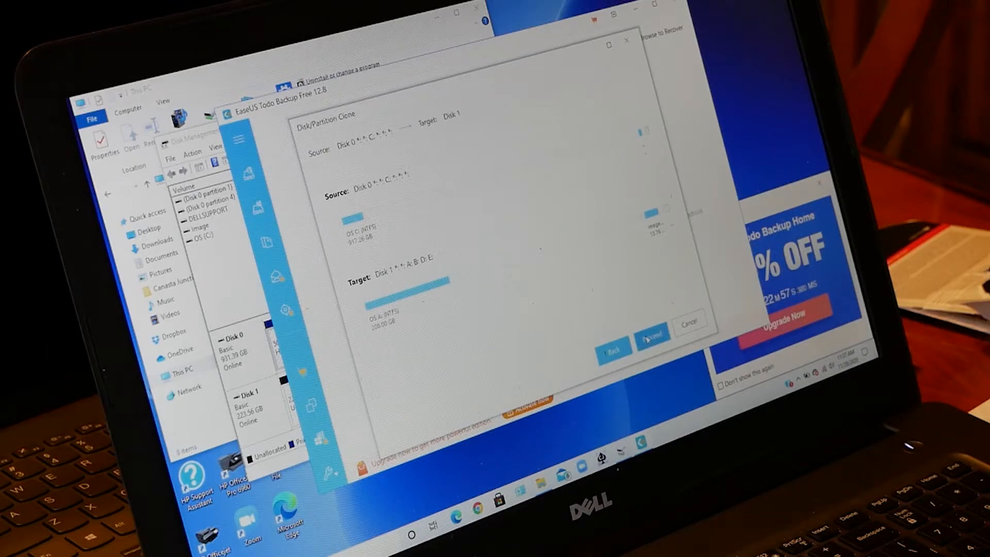
# Clone Disk 0 onto Disk 1, accept the wipe warning, finish, and close the frozen console
pyautogui.click(652, 334)
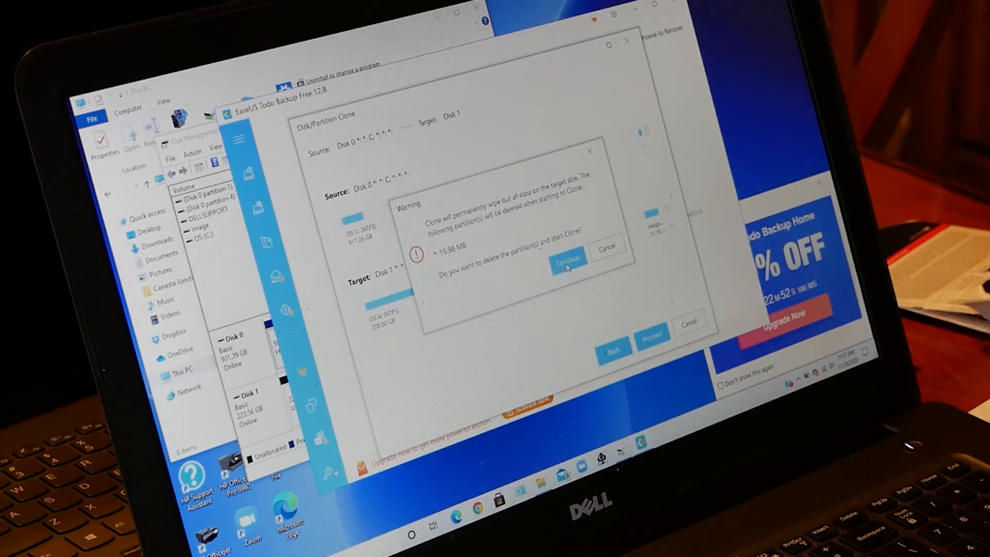
pyautogui.click(567, 258)
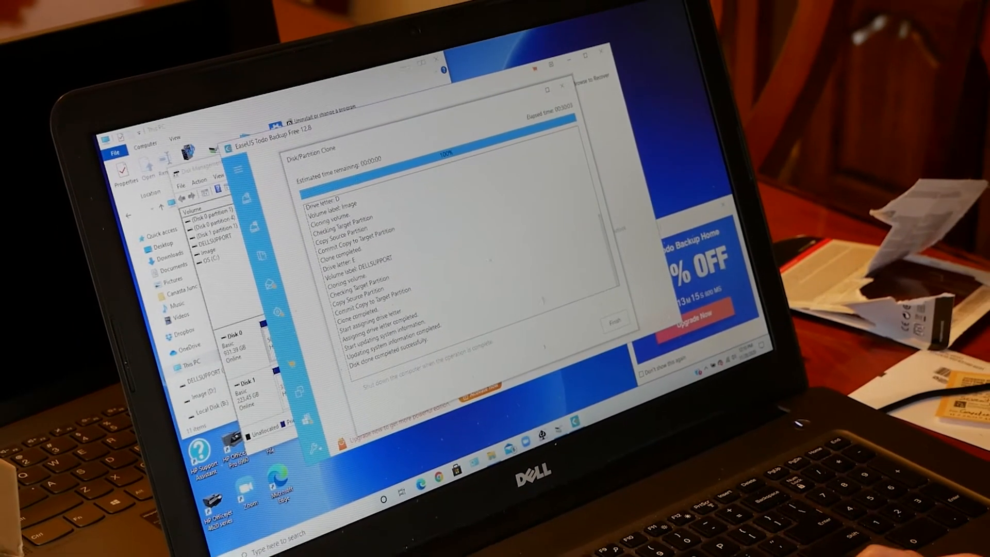
pyautogui.click(613, 322)
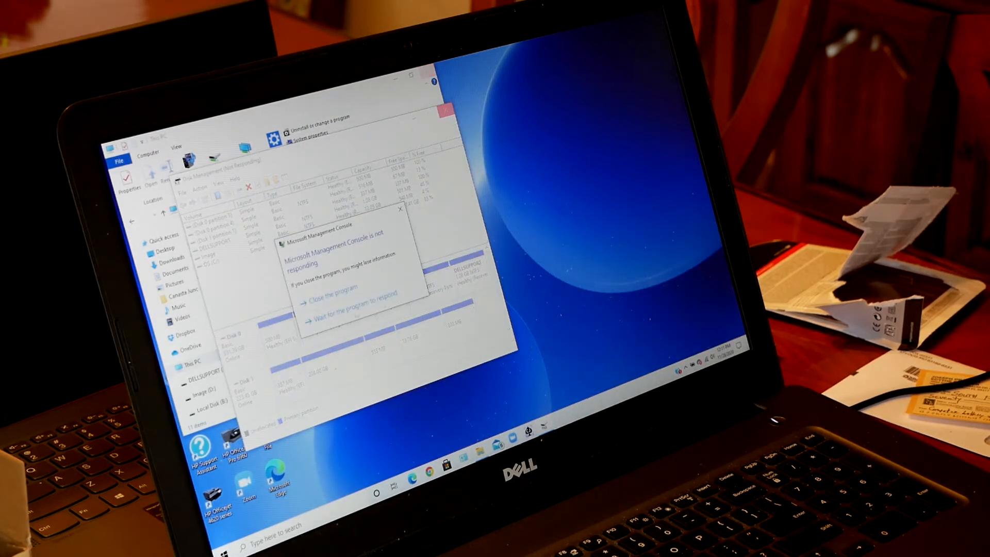
pyautogui.click(327, 298)
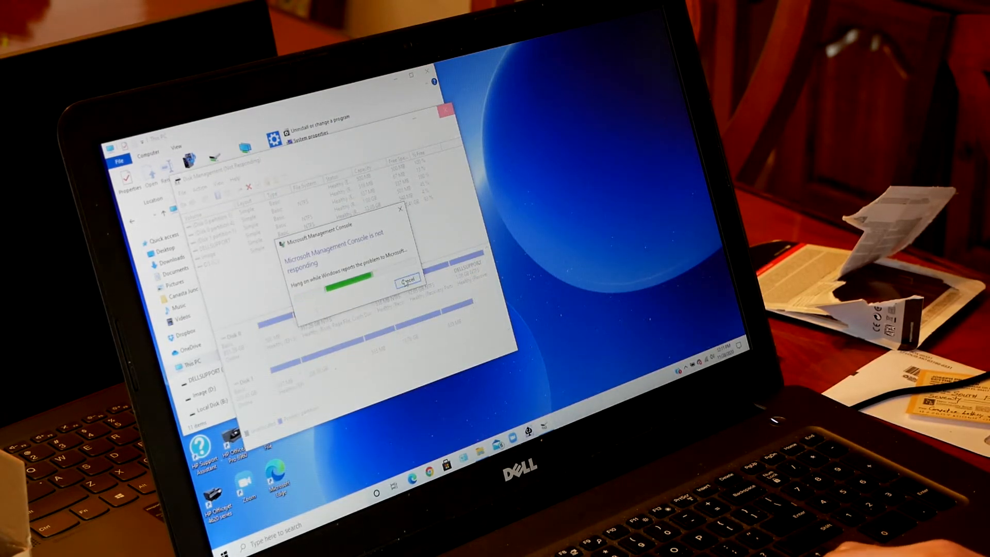